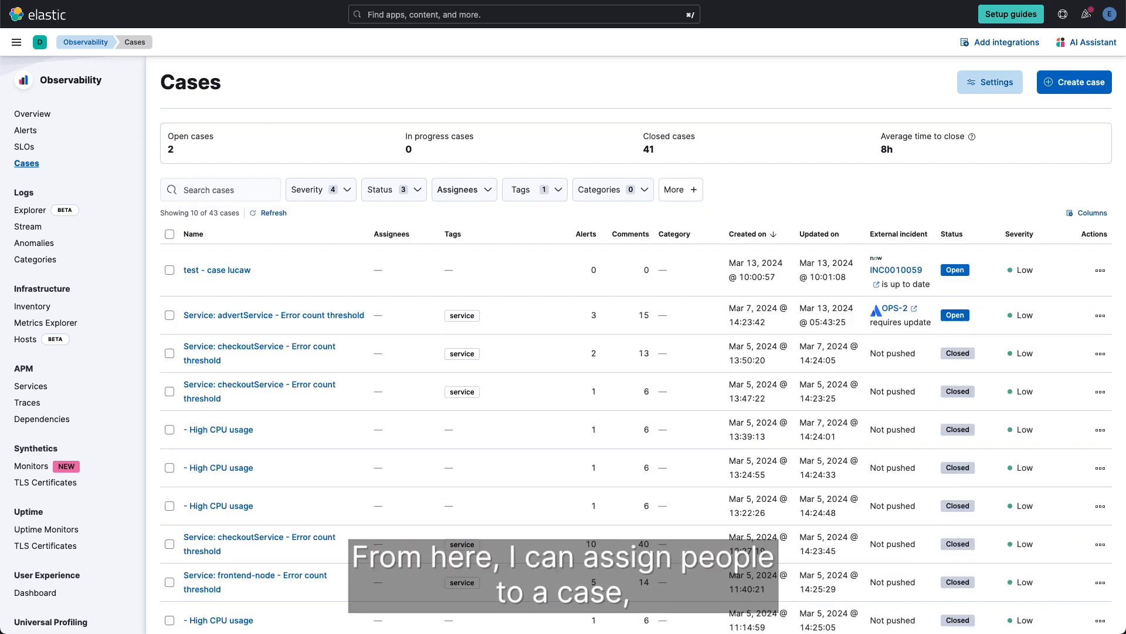
Step: Review the advertService error count threshold case and scroll through its activity timeline
{"action": "left_click", "coordinate": [273, 315]}
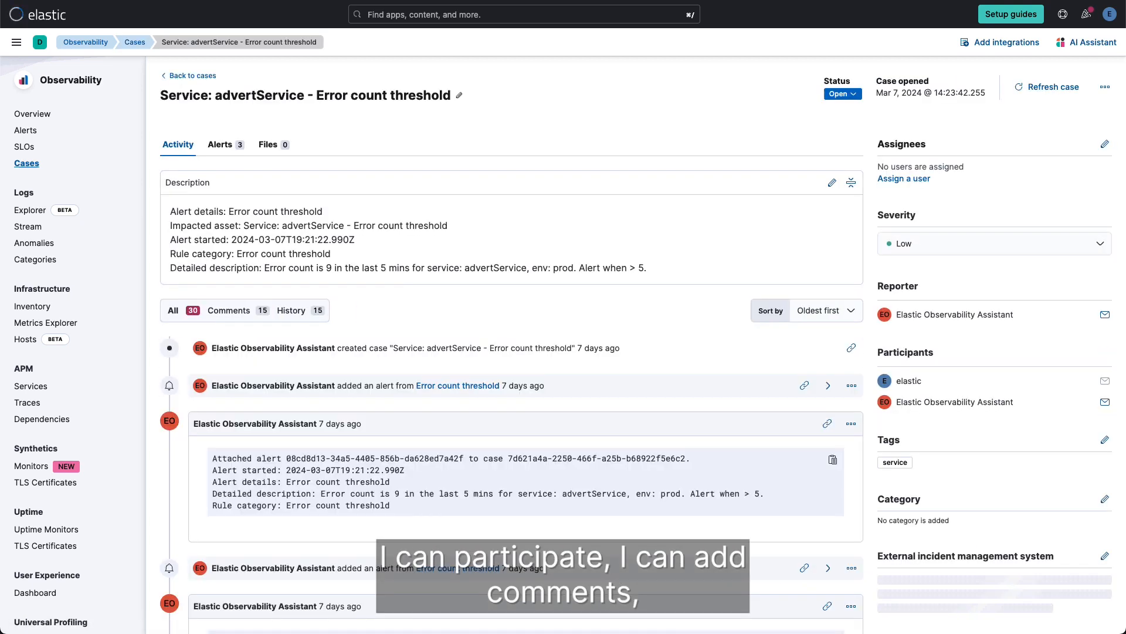
{"action": "scroll", "scroll_direction": "down", "scroll_amount": 3}
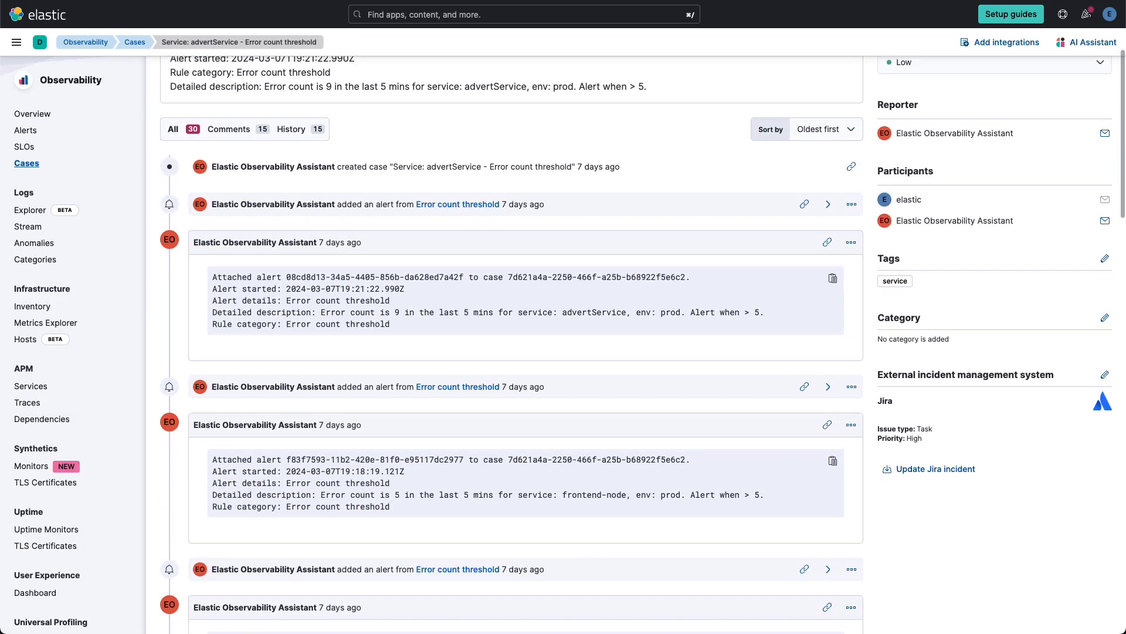
{"action": "scroll", "scroll_direction": "down", "scroll_amount": 3}
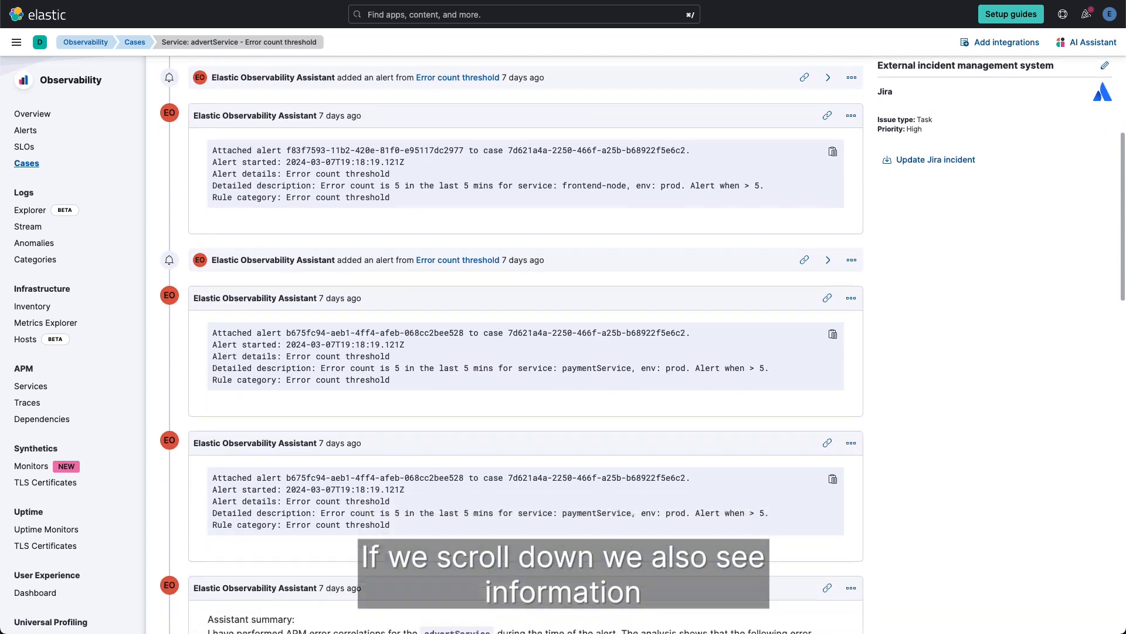
{"action": "scroll", "scroll_direction": "down", "scroll_amount": 3}
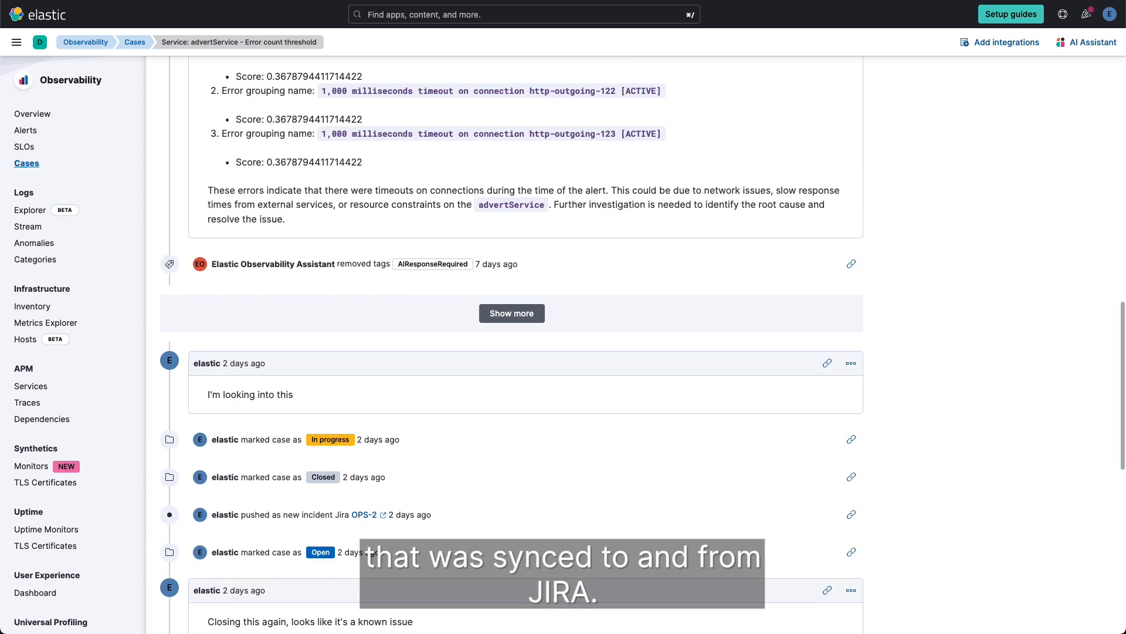
{"action": "scroll", "scroll_direction": "down", "scroll_amount": 3}
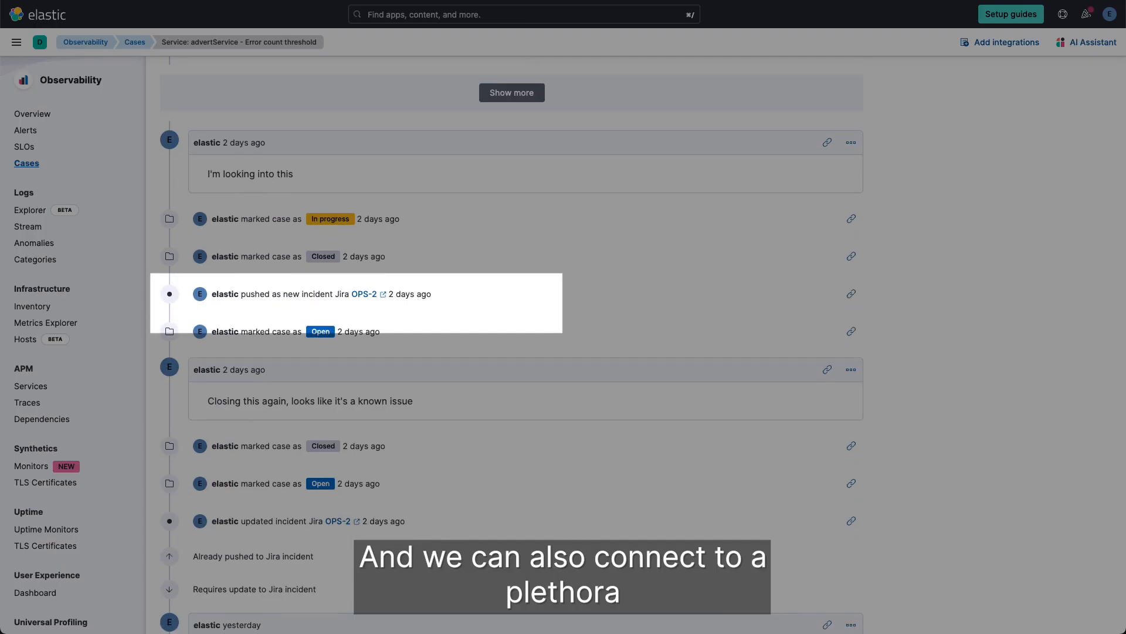
{"action": "scroll", "scroll_direction": "down", "scroll_amount": 3}
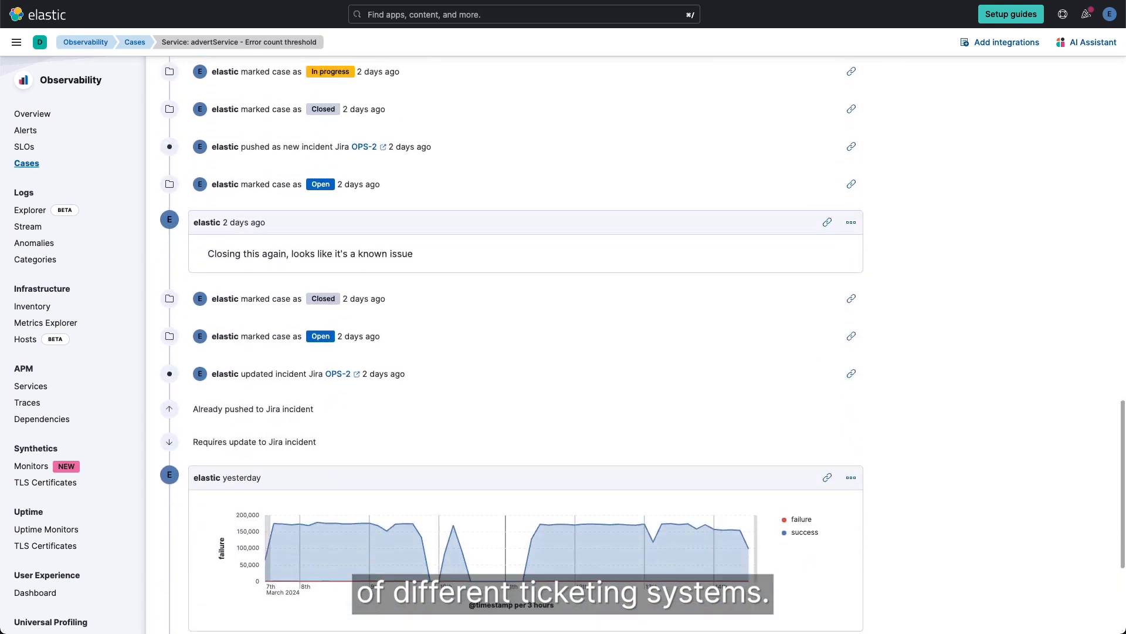
{"action": "scroll", "scroll_direction": "up", "scroll_amount": 3}
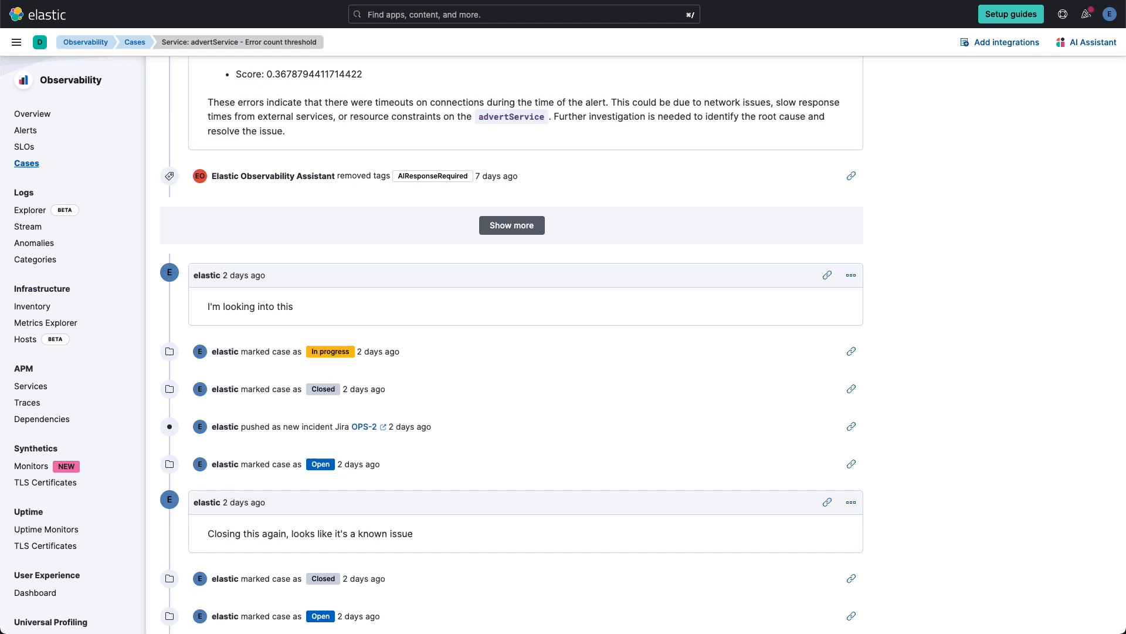
Step: Follow the linked Jira incident OPS-2 and scroll through its details
{"action": "left_click", "coordinate": [365, 426]}
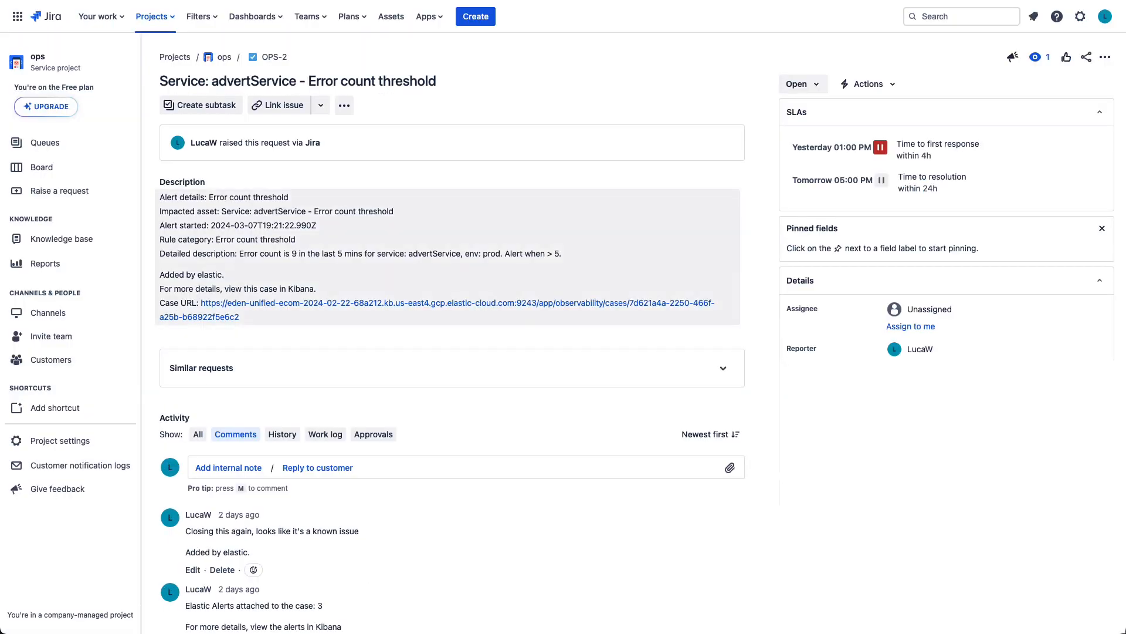
{"action": "scroll", "scroll_direction": "down", "scroll_amount": 3}
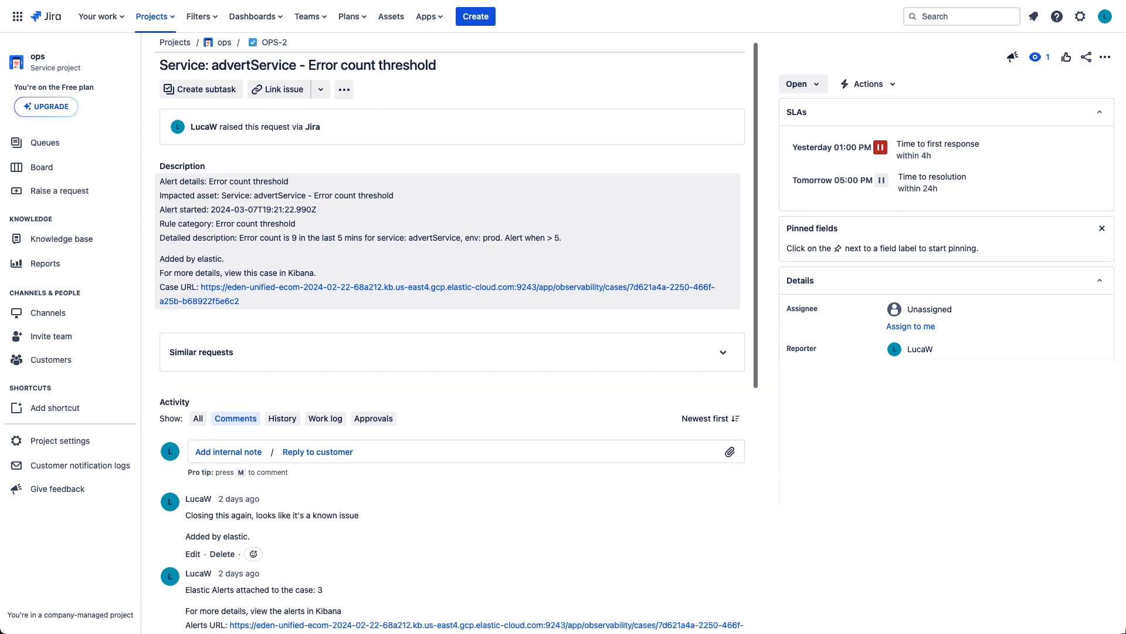
{"action": "scroll", "scroll_direction": "down", "scroll_amount": 3}
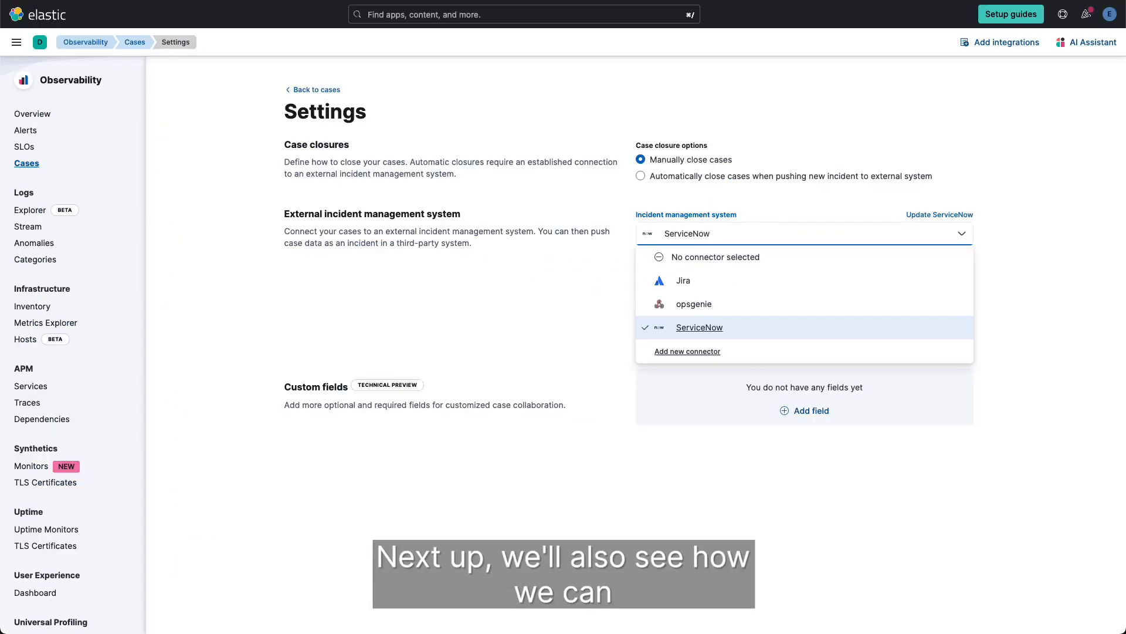
{"action": "left_click", "coordinate": [699, 328]}
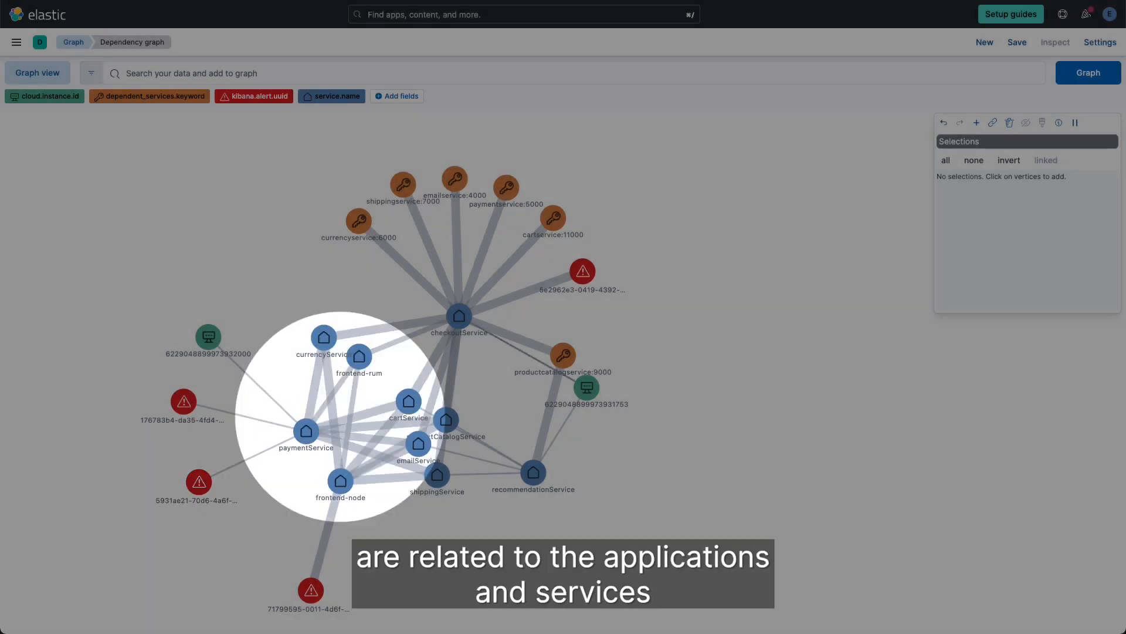
Step: Select the red alert vertex near checkoutService to list its kibana.alert.uuid details
{"action": "left_click", "coordinate": [582, 271]}
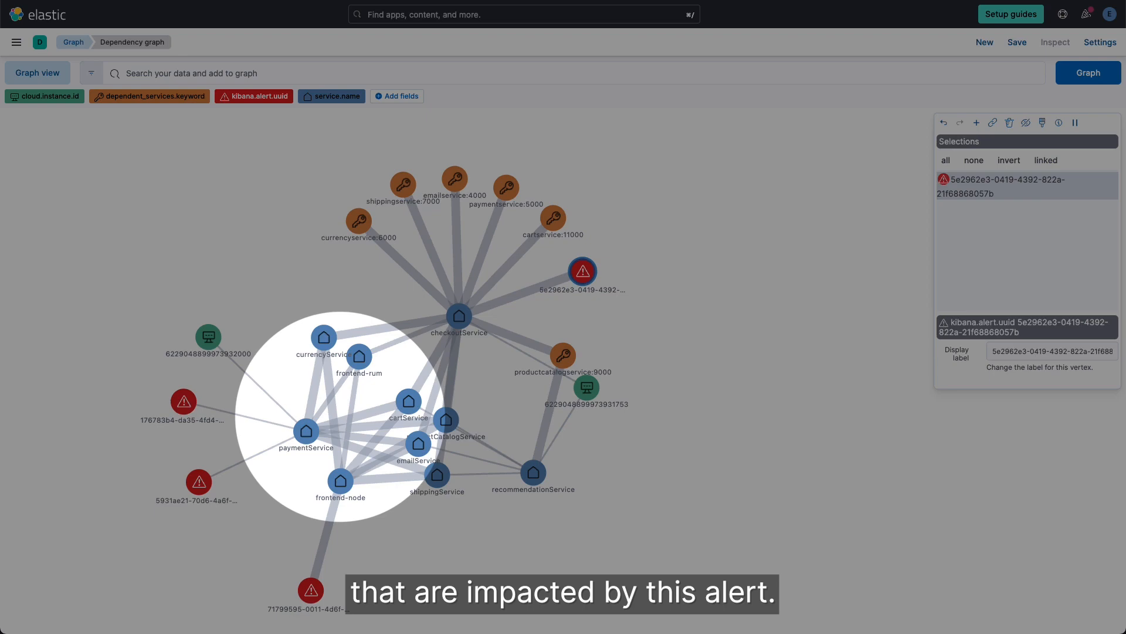